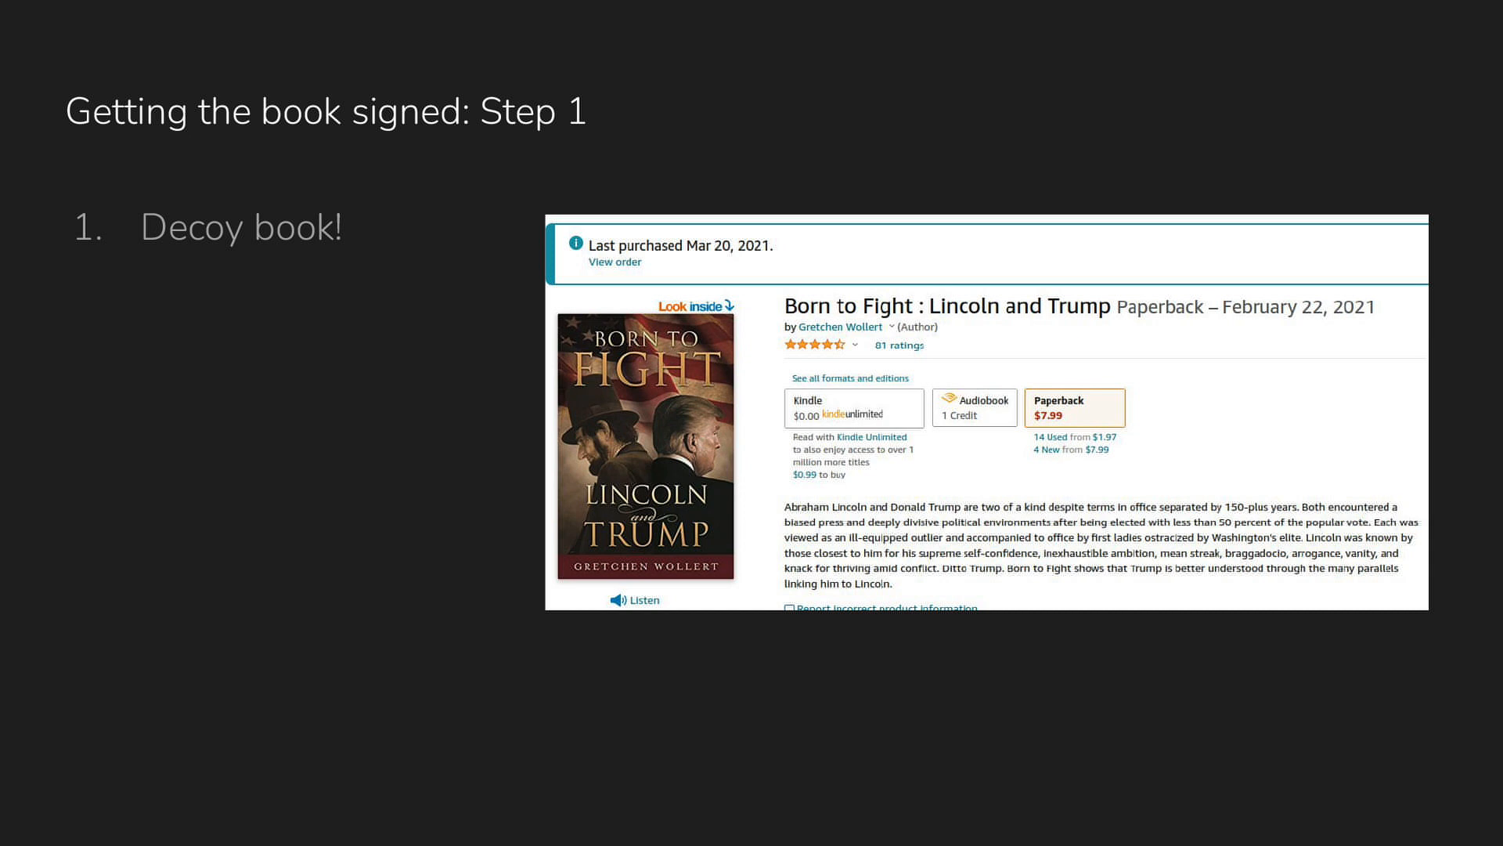
# Advance the slideshow to the 'Not raising any red flags' slide listing decoy book and sale stickers
pyautogui.press('Right')
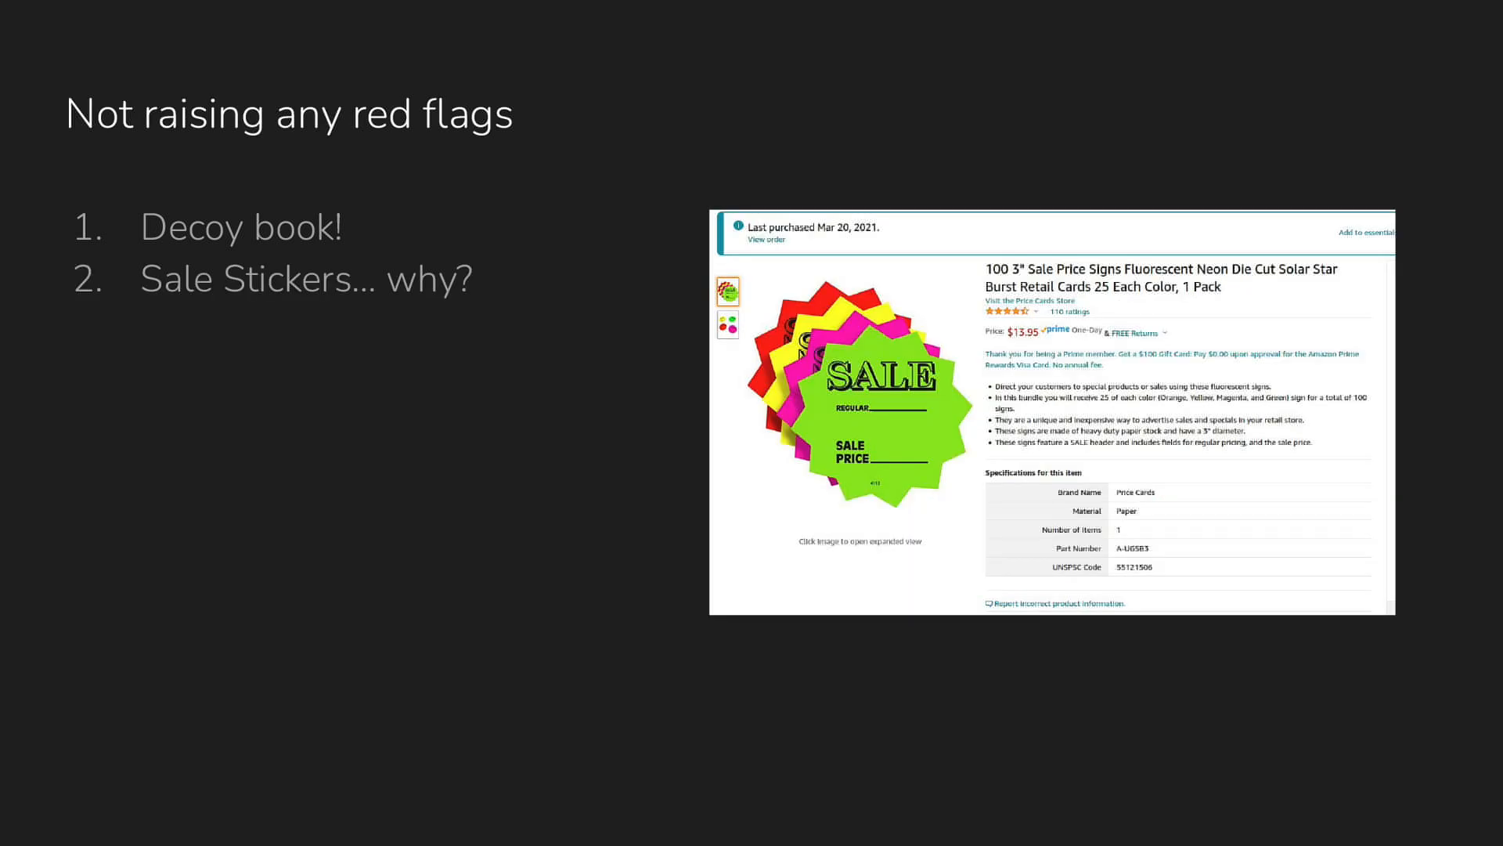